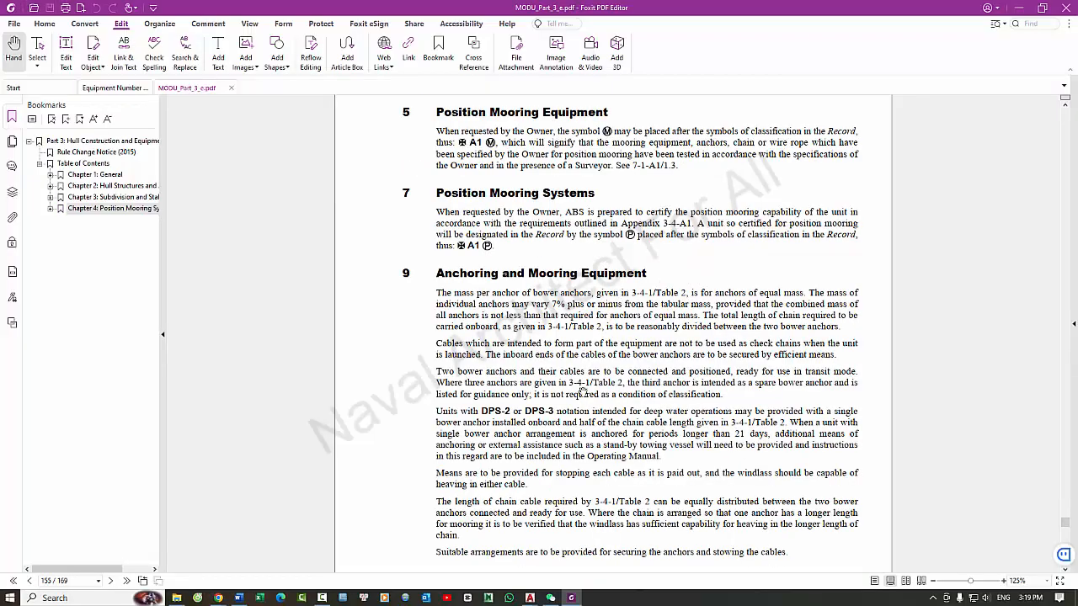
- Scroll down pages 155–158 past Section 11 and Table 1 to the Section 17 windlass support rules
scroll("down", 3)
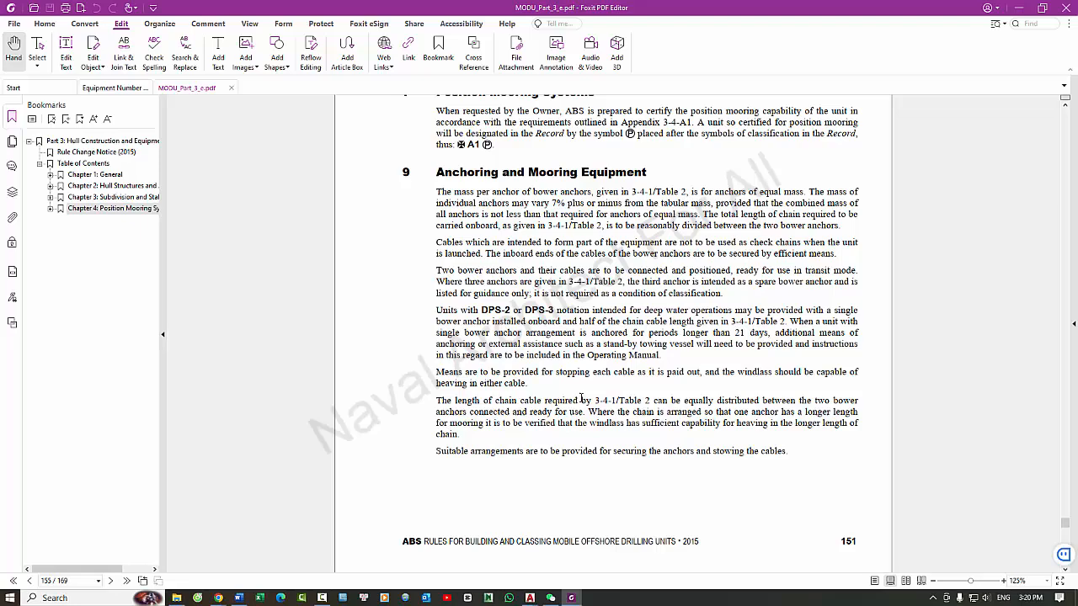
scroll("down", 3)
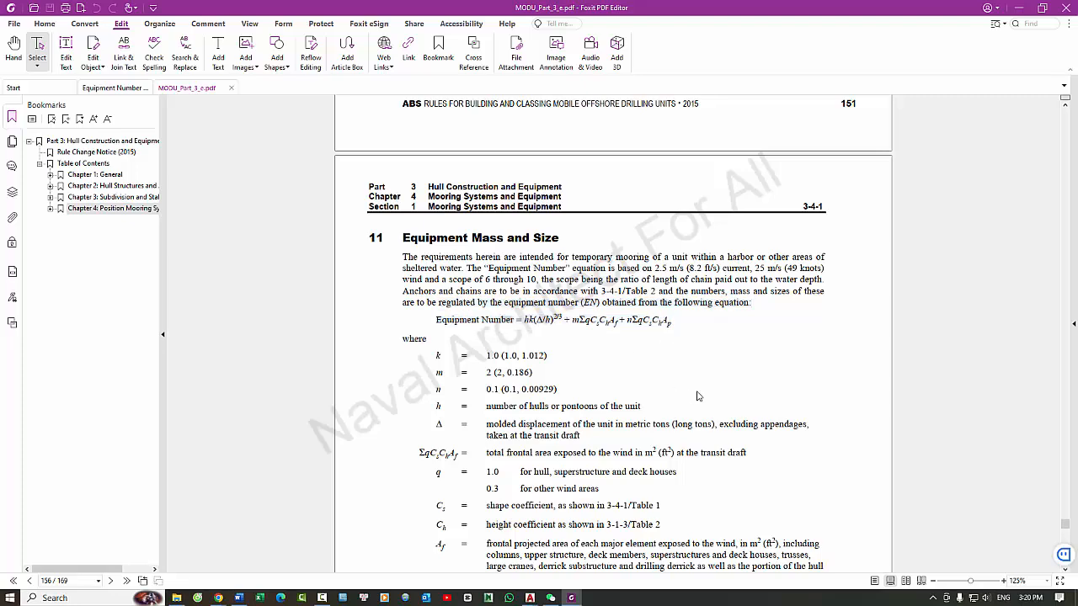
scroll("down", 3)
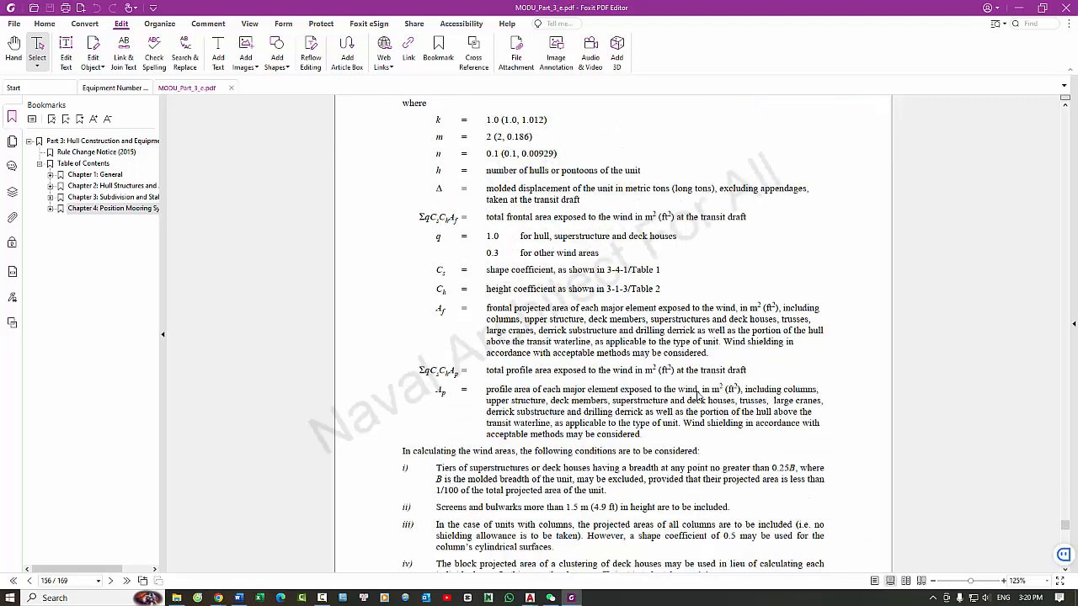
scroll("down", 3)
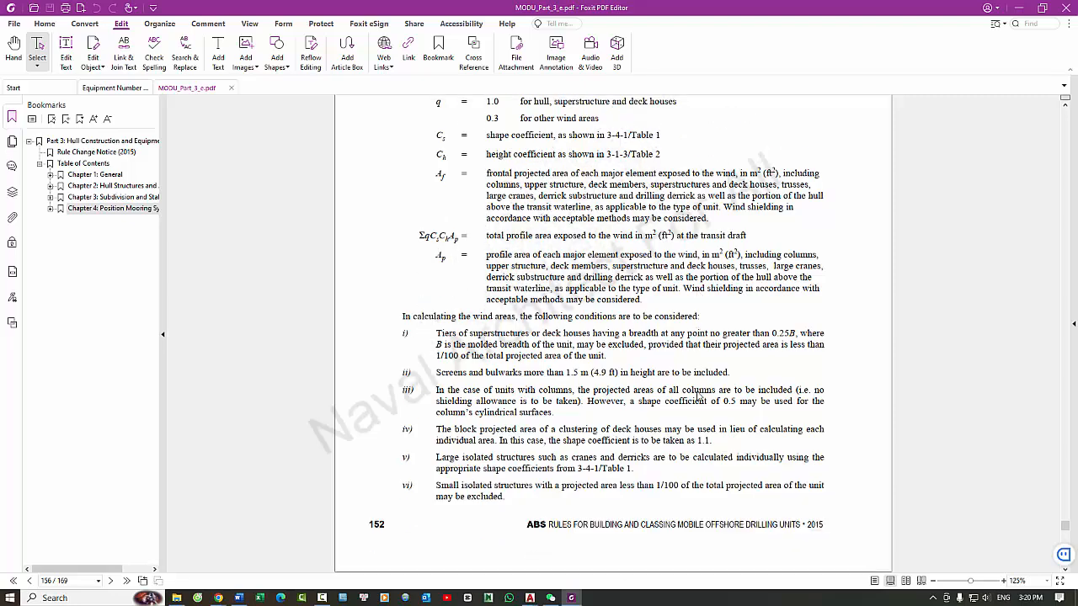
scroll("down", 3)
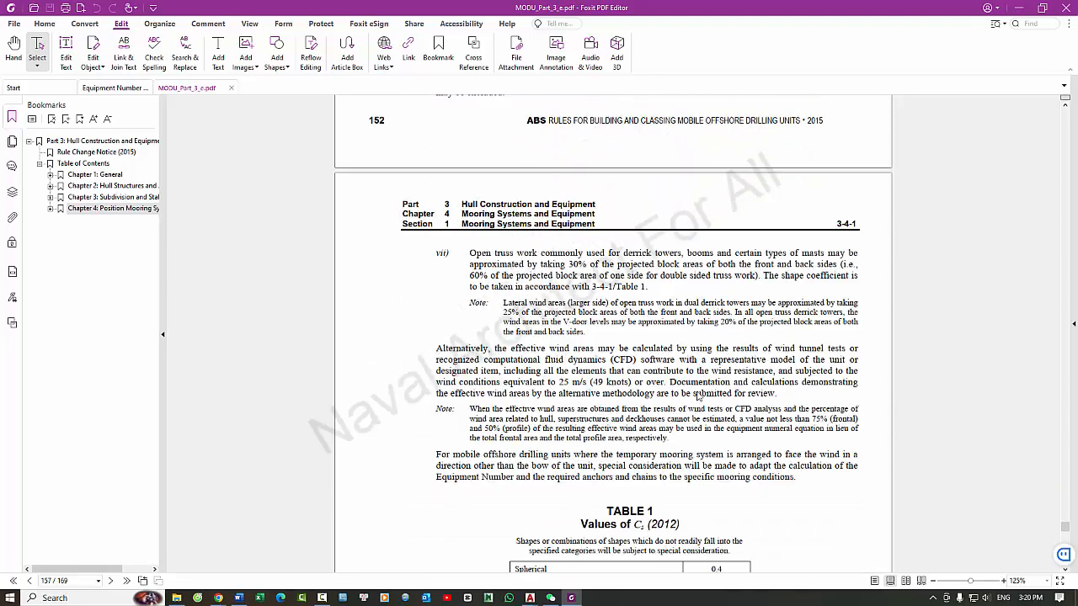
scroll("down", 3)
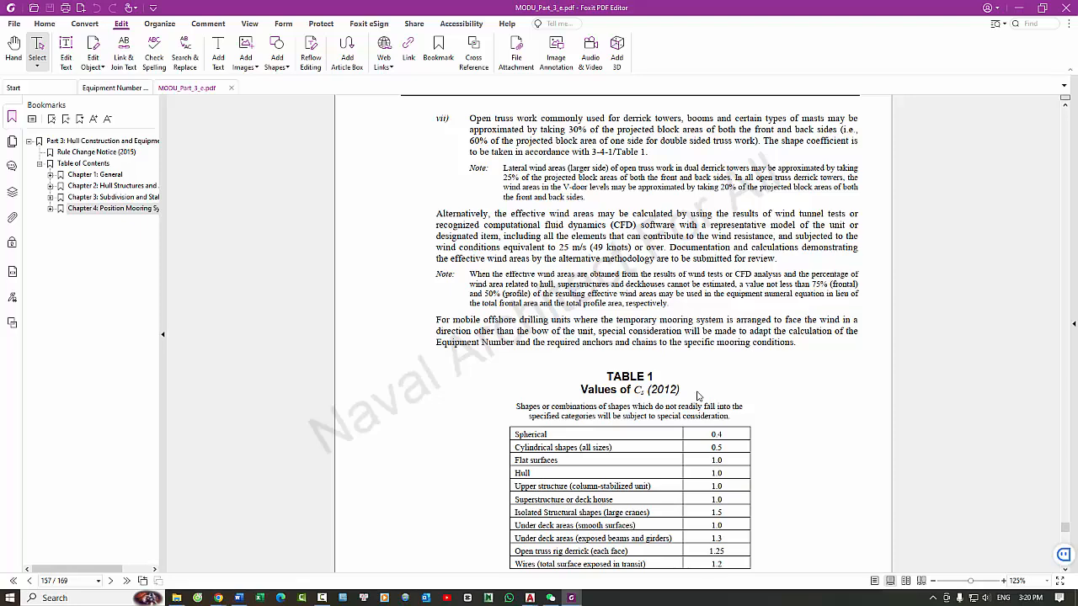
scroll("down", 3)
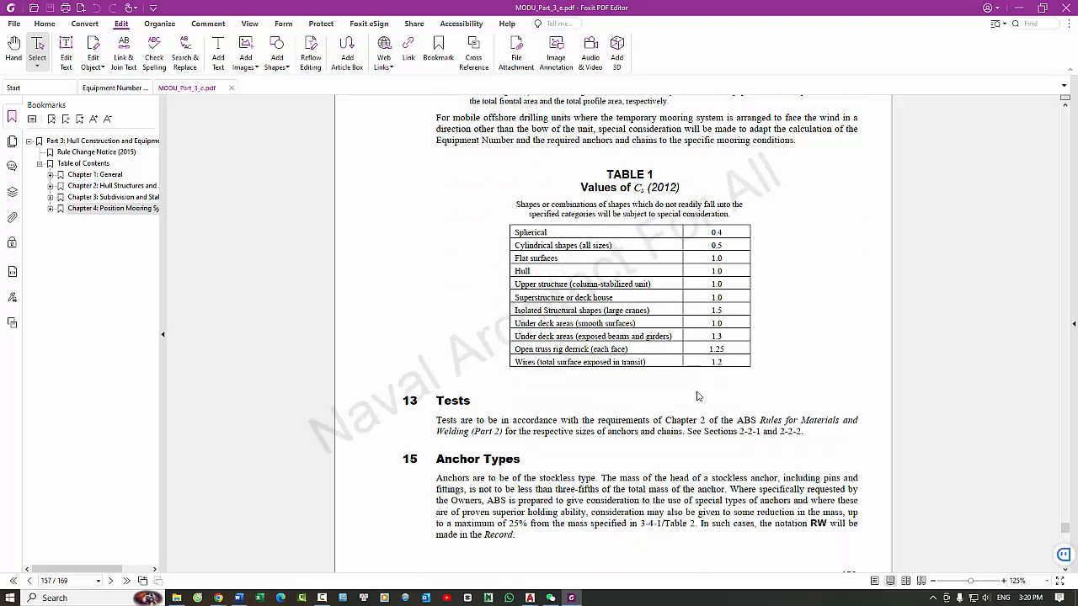
scroll("down", 3)
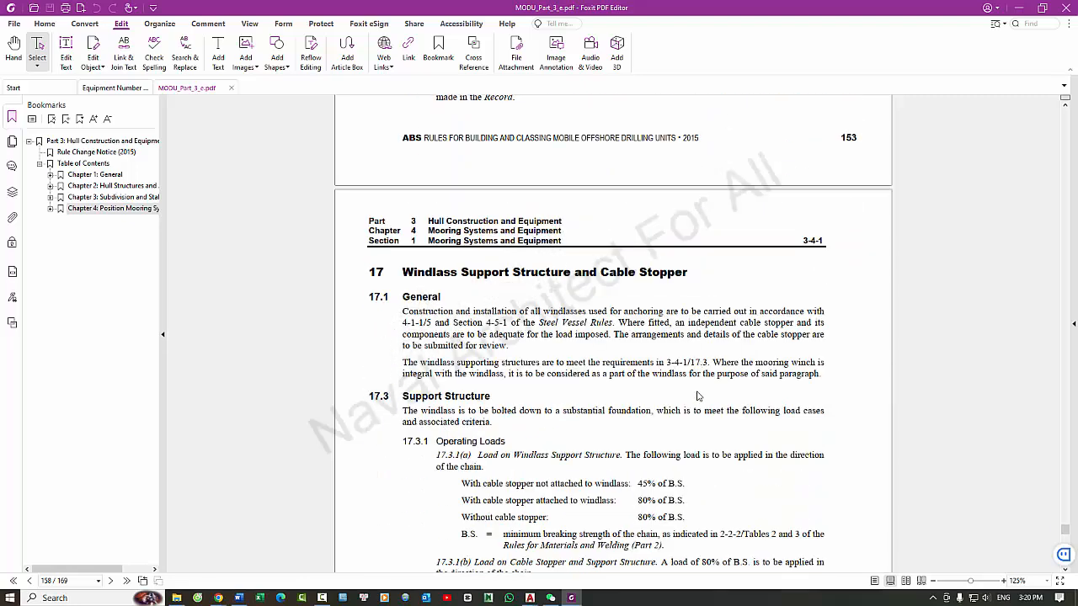
scroll("down", 3)
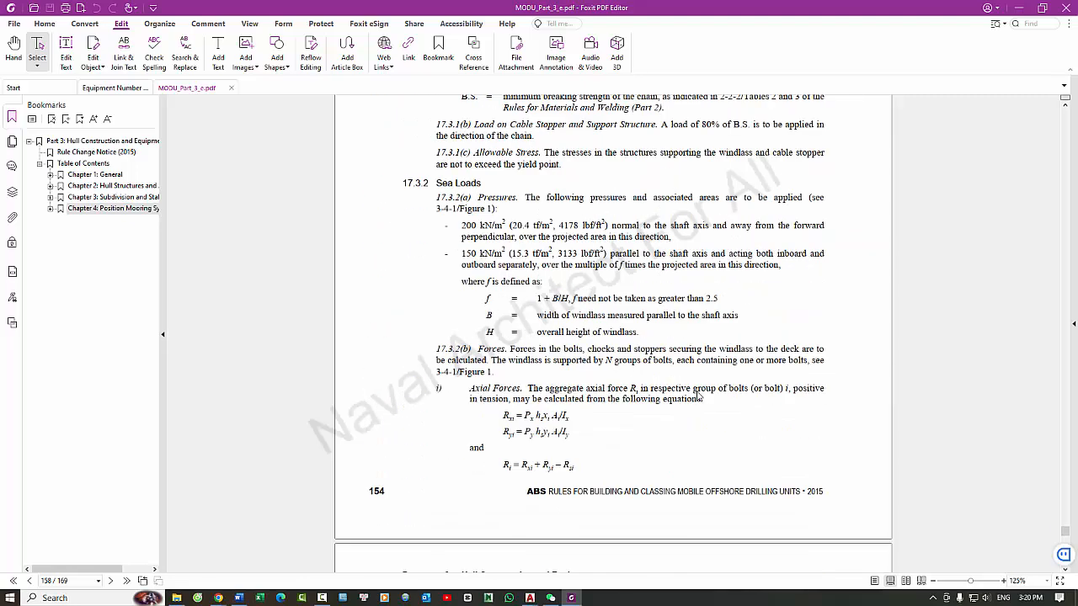
scroll("down", 3)
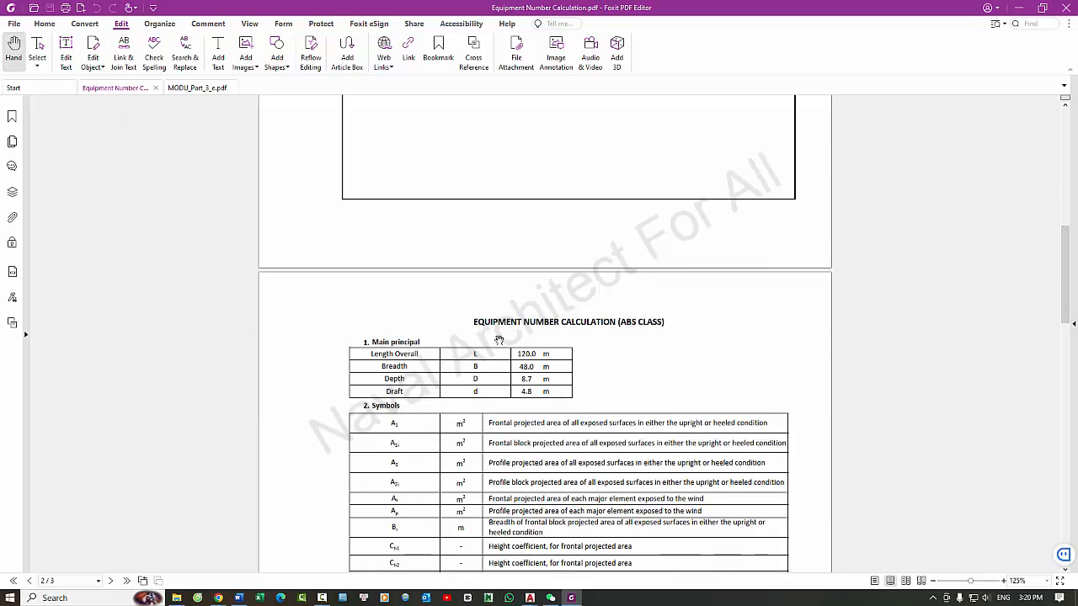
- Scroll from the main particulars through the symbols and area tables to the equipment number conclusion
scroll("down", 3)
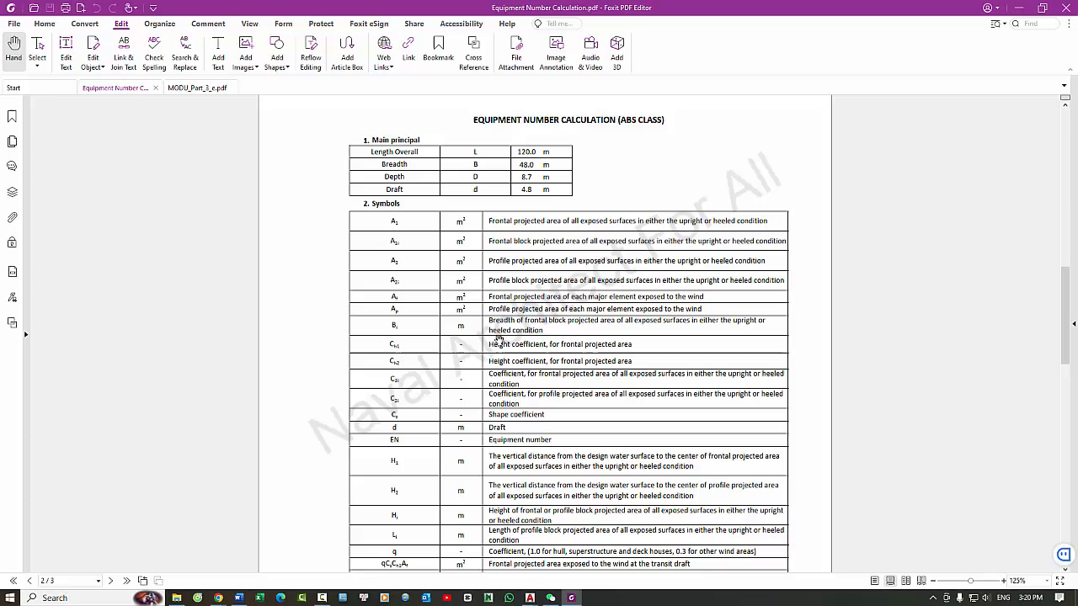
scroll("down", 3)
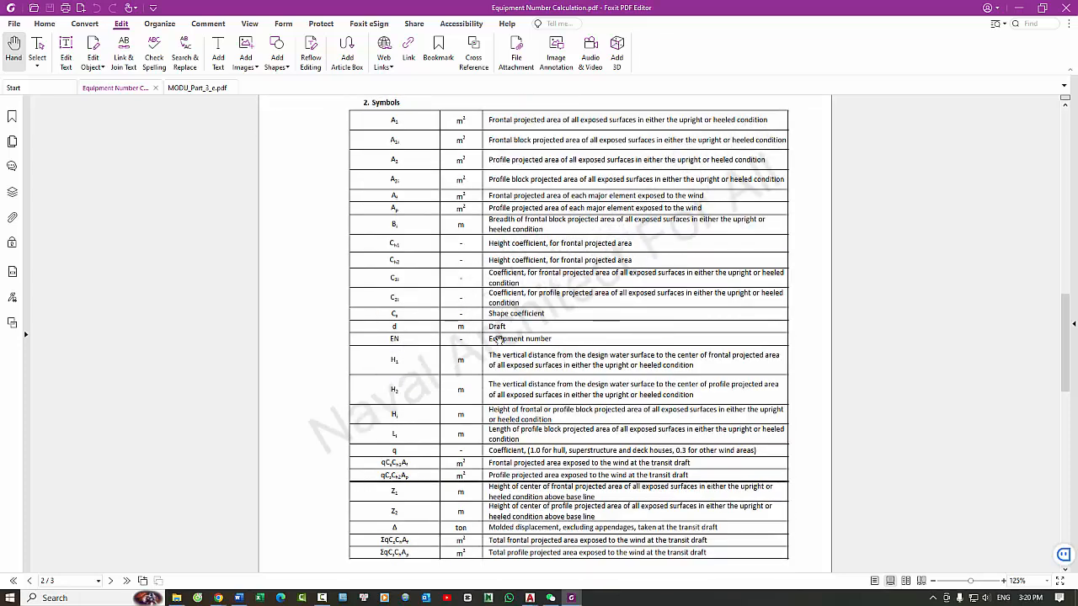
scroll("down", 3)
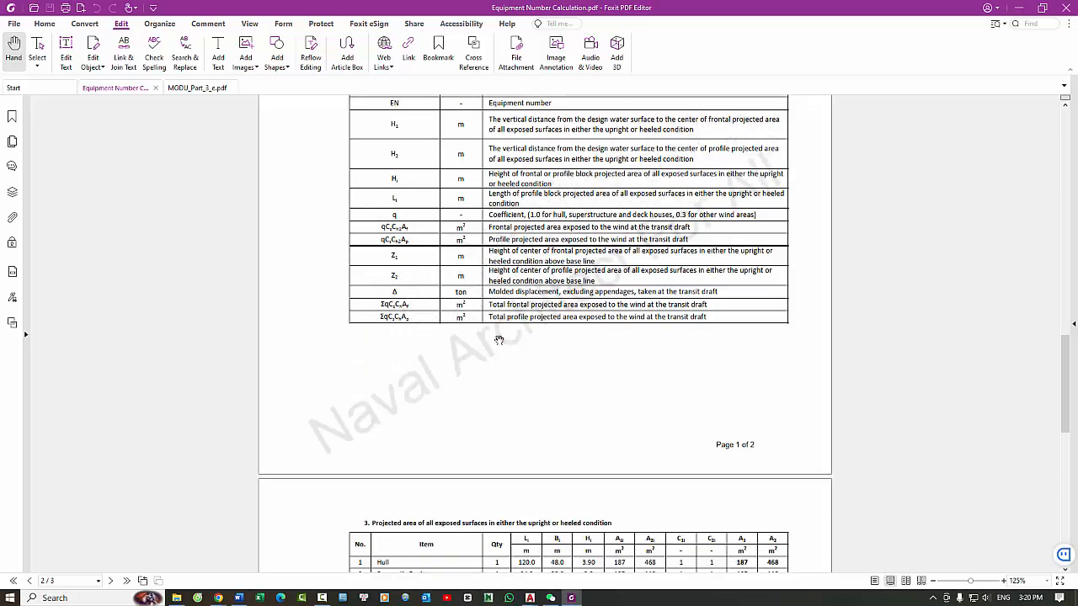
scroll("down", 3)
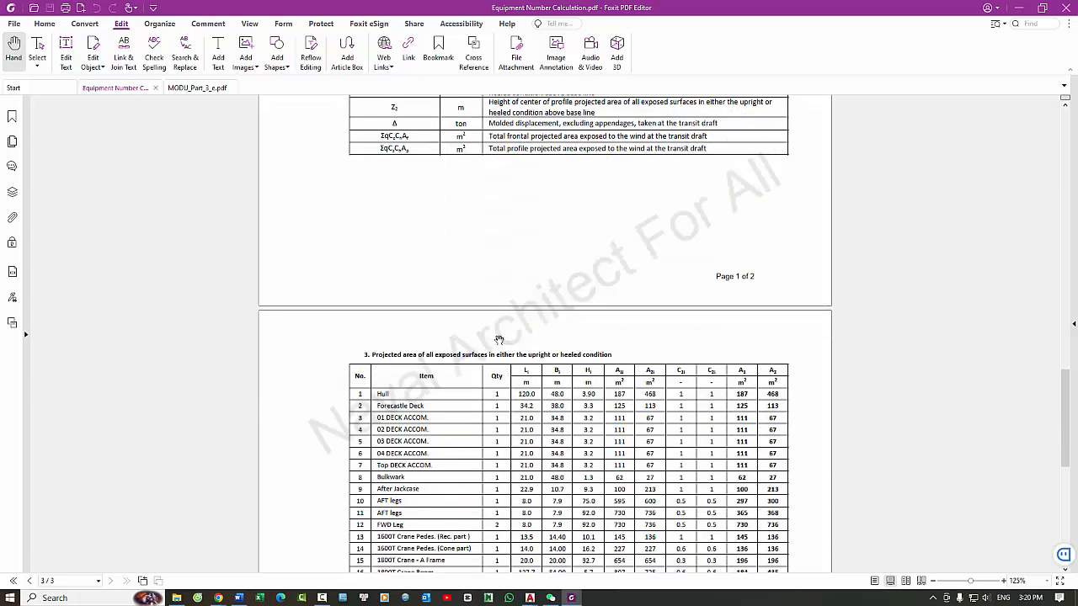
scroll("down", 3)
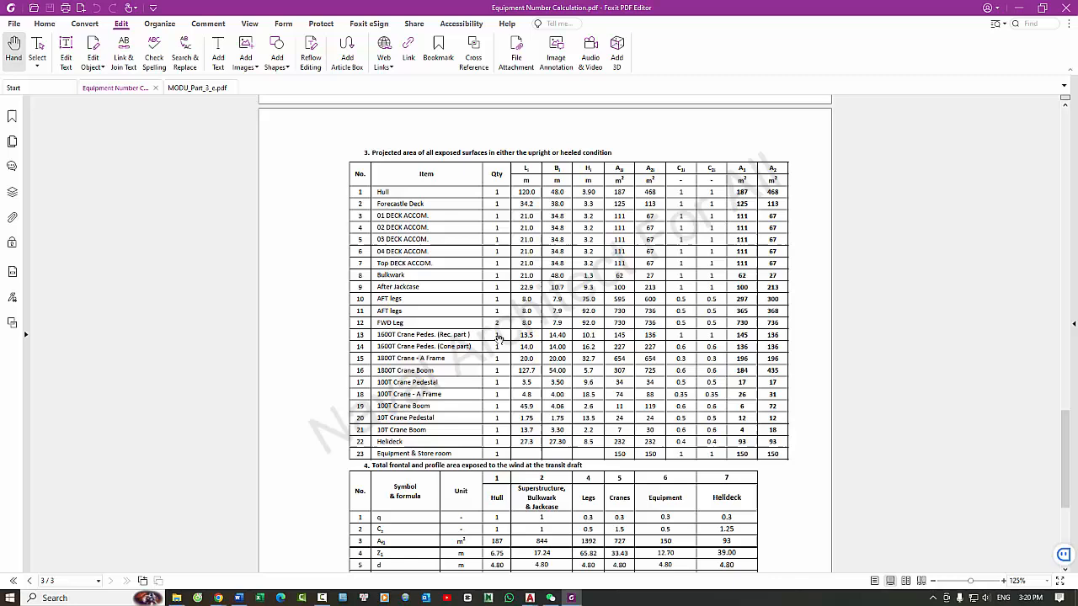
scroll("down", 3)
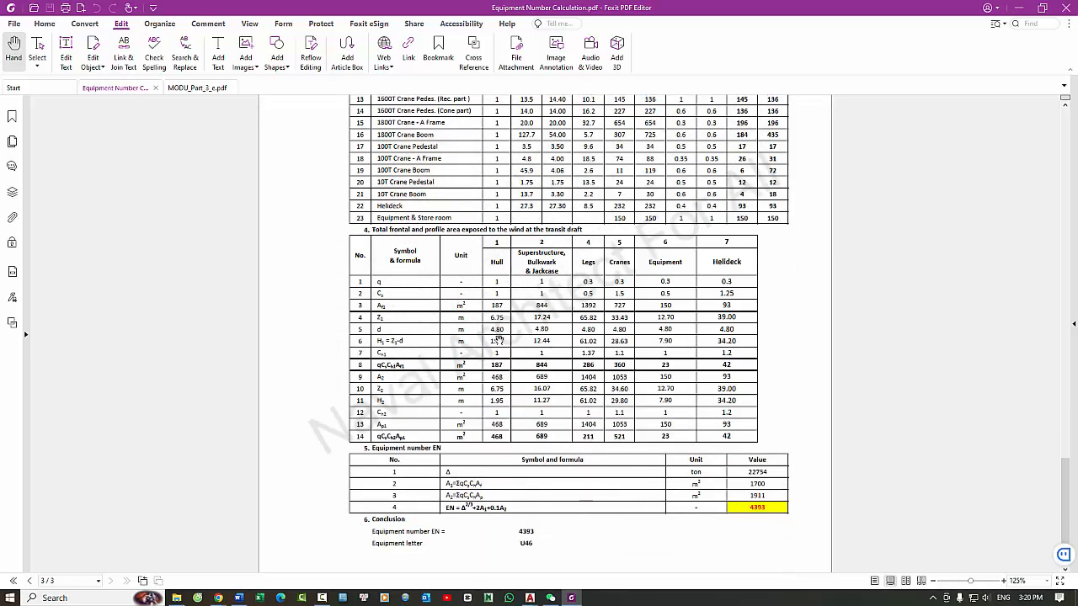
scroll("down", 3)
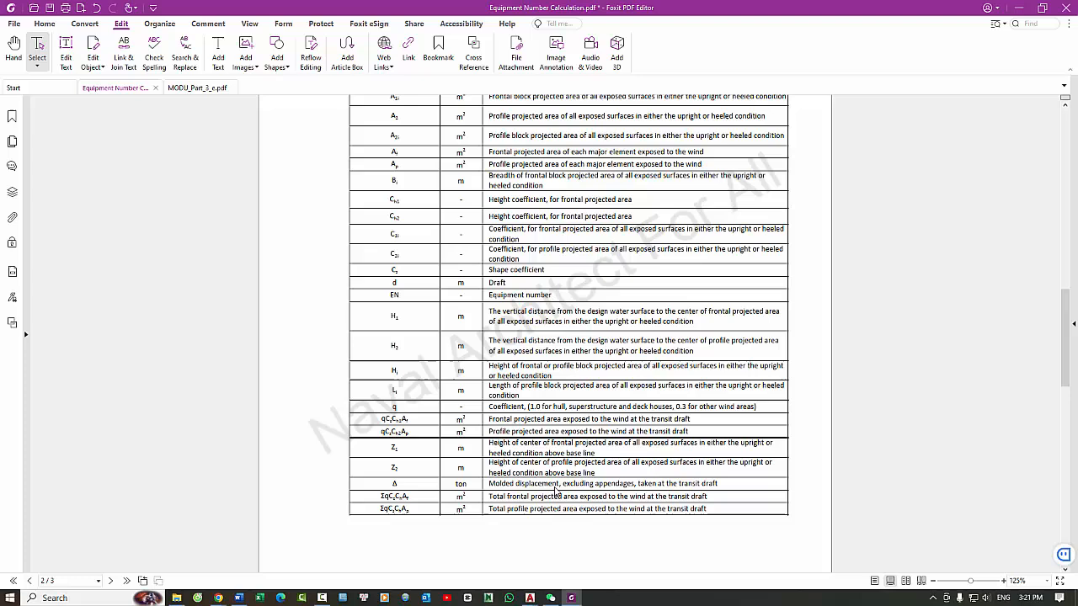
- Scroll back up to the main particulars table at the top of page 1
scroll("up", 3)
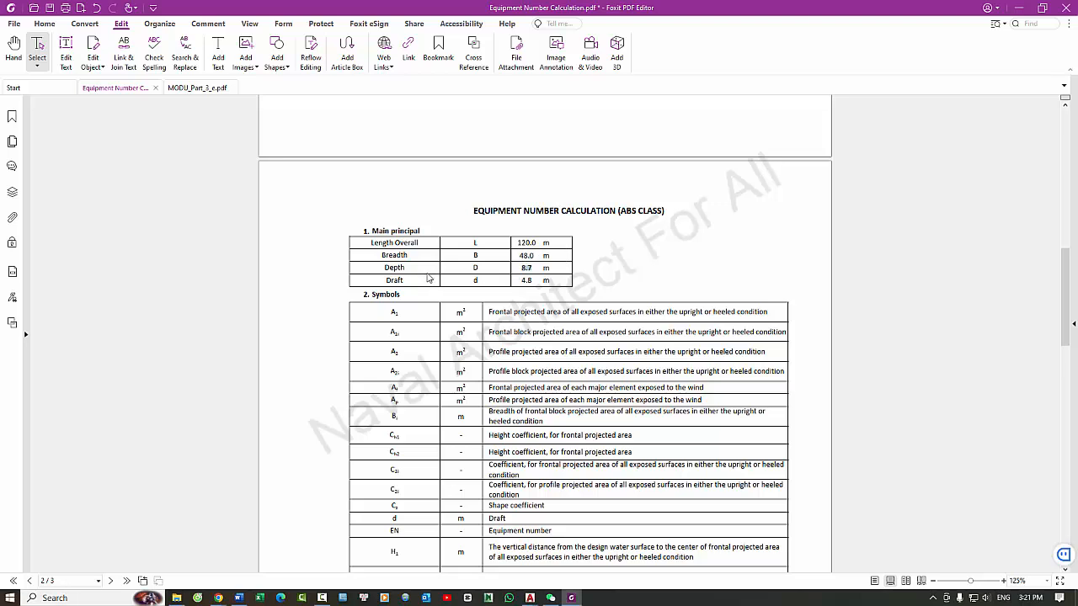
mouse_move(451, 289)
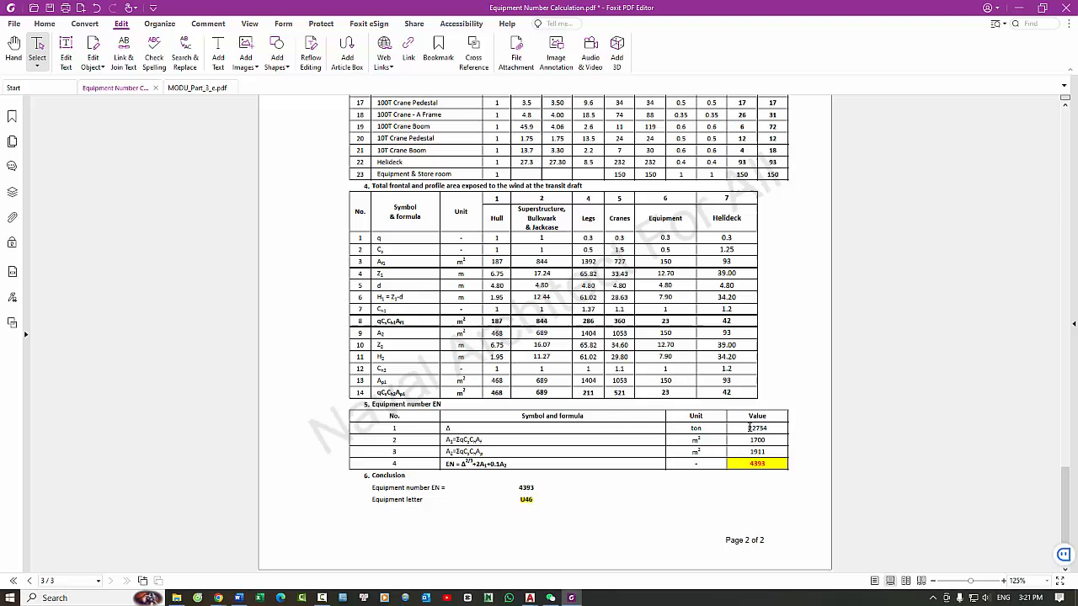
- Focus the document and move the view between the page 2 results and the page 1 title
left_click(758, 428)
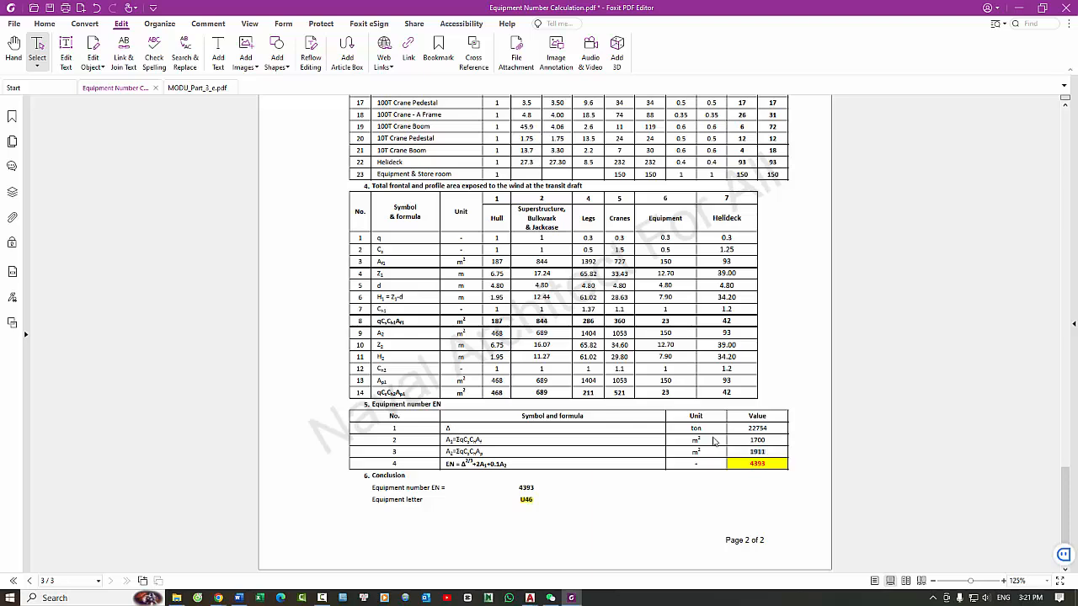
scroll("down", 3)
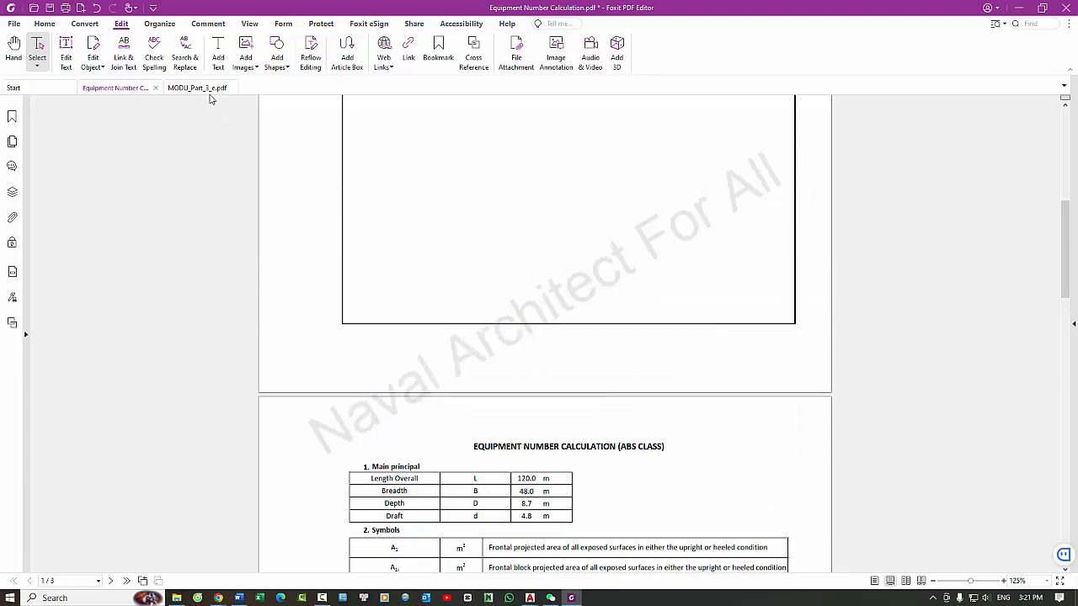
- Return to the MODU_Part_3 document and scroll to page 162, Table 2 Equipment for Self-propelled Ocean-going Units
left_click(185, 87)
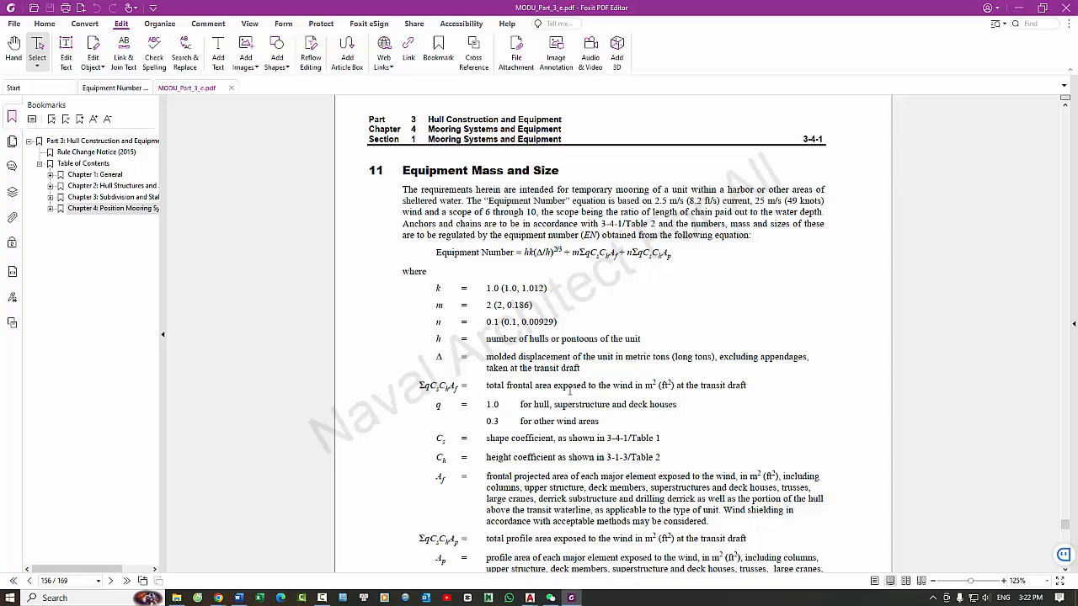
scroll("down", 3)
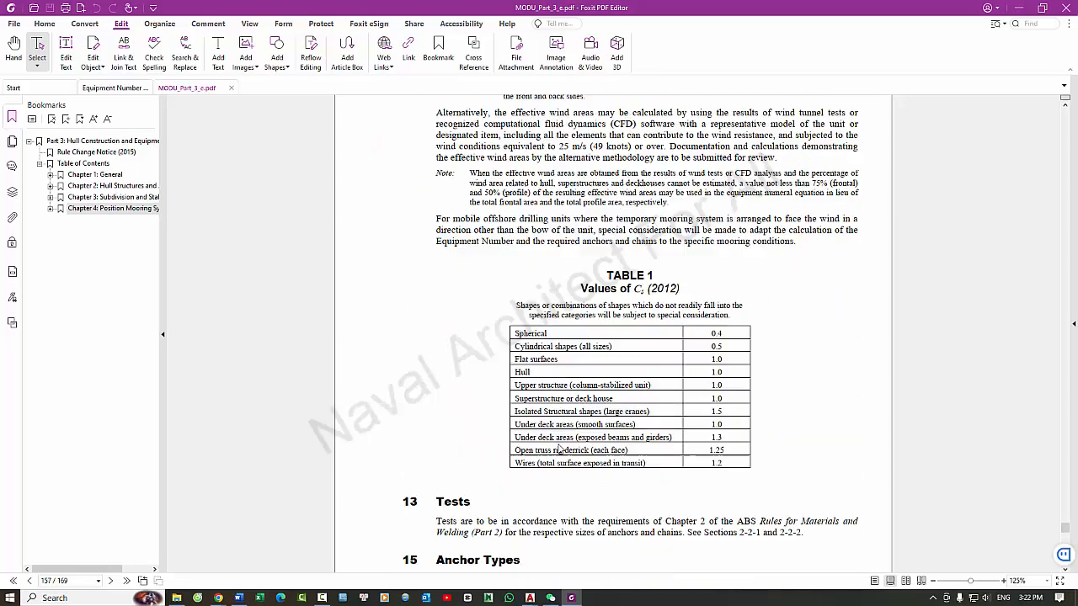
scroll("down", 3)
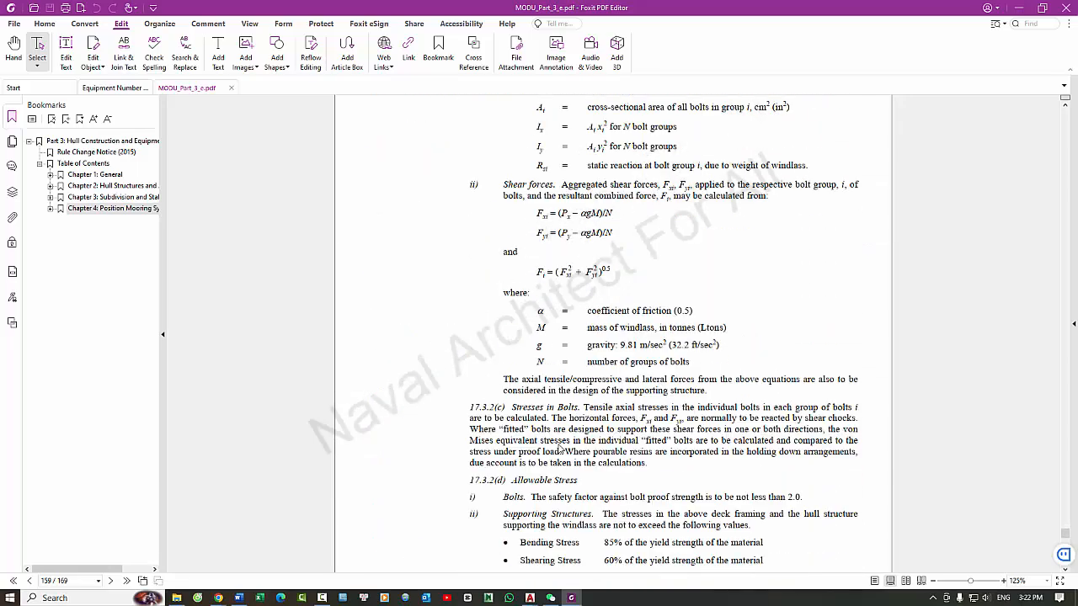
scroll("down", 3)
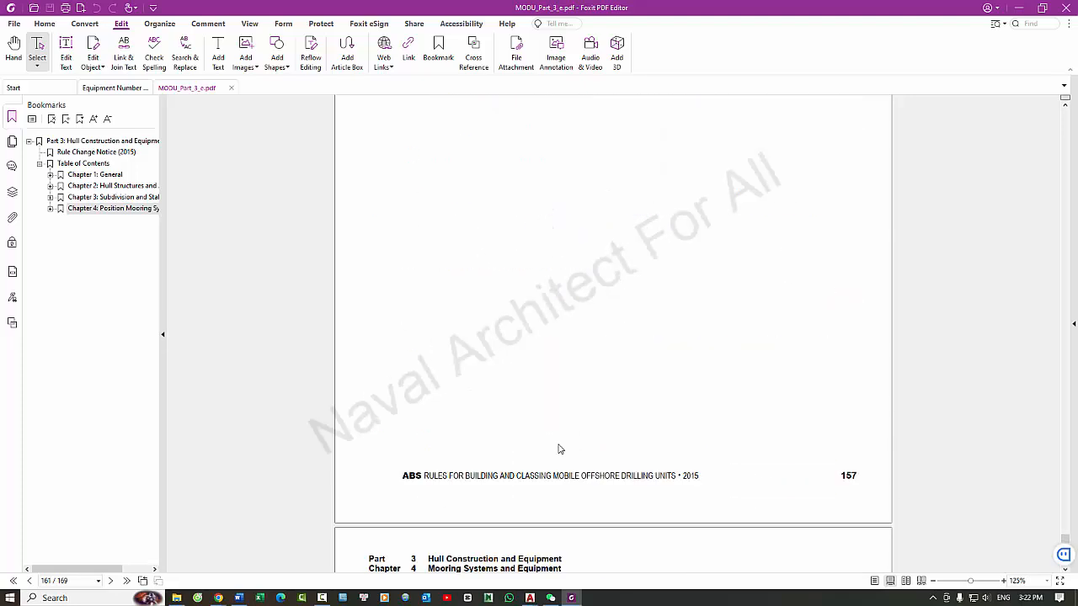
scroll("down", 3)
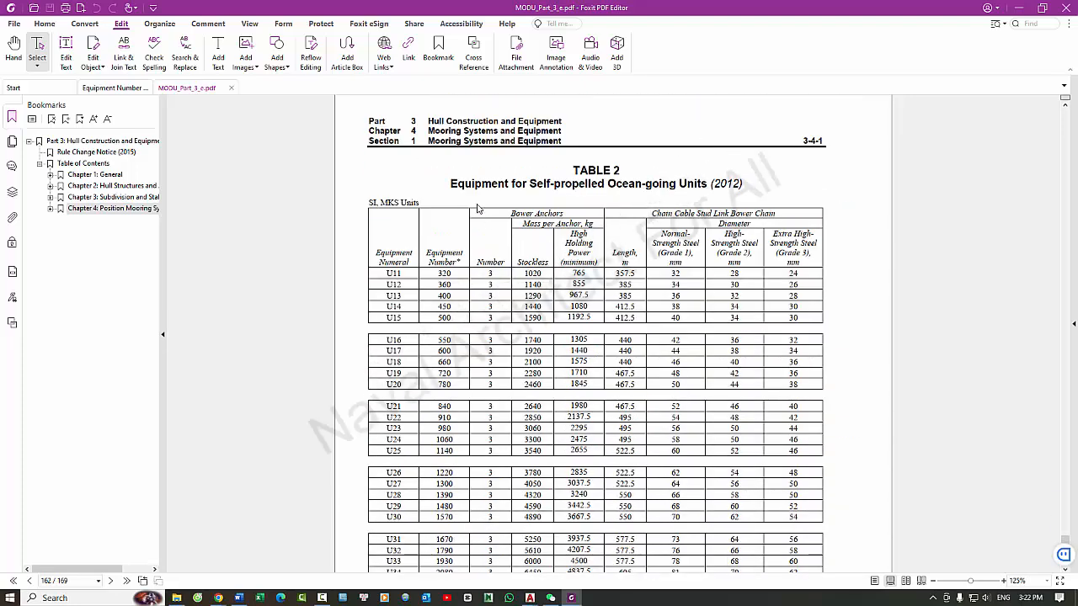
scroll("down", 3)
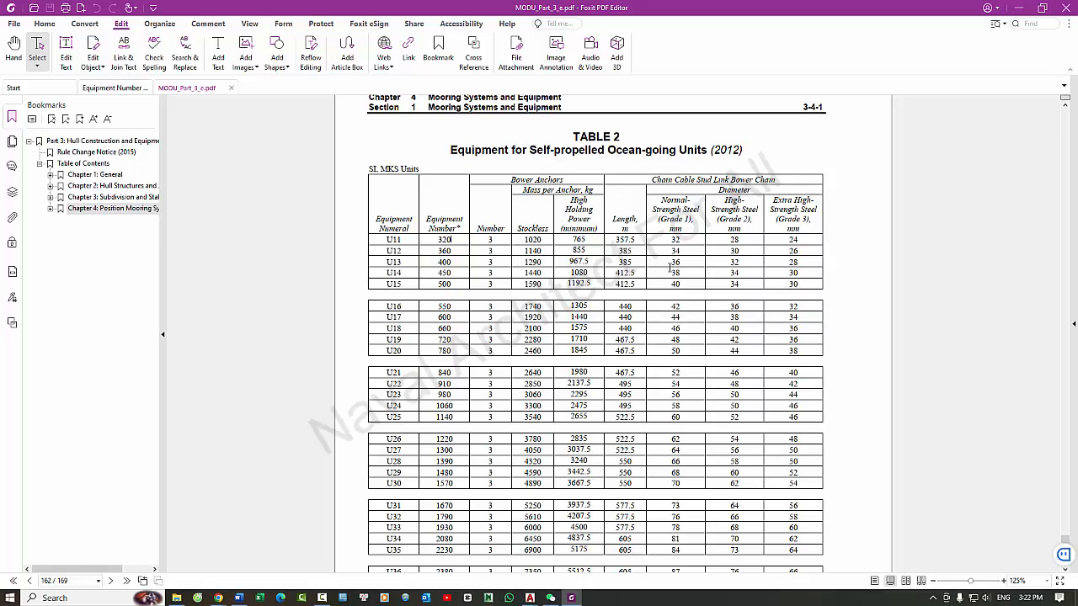
scroll("down", 3)
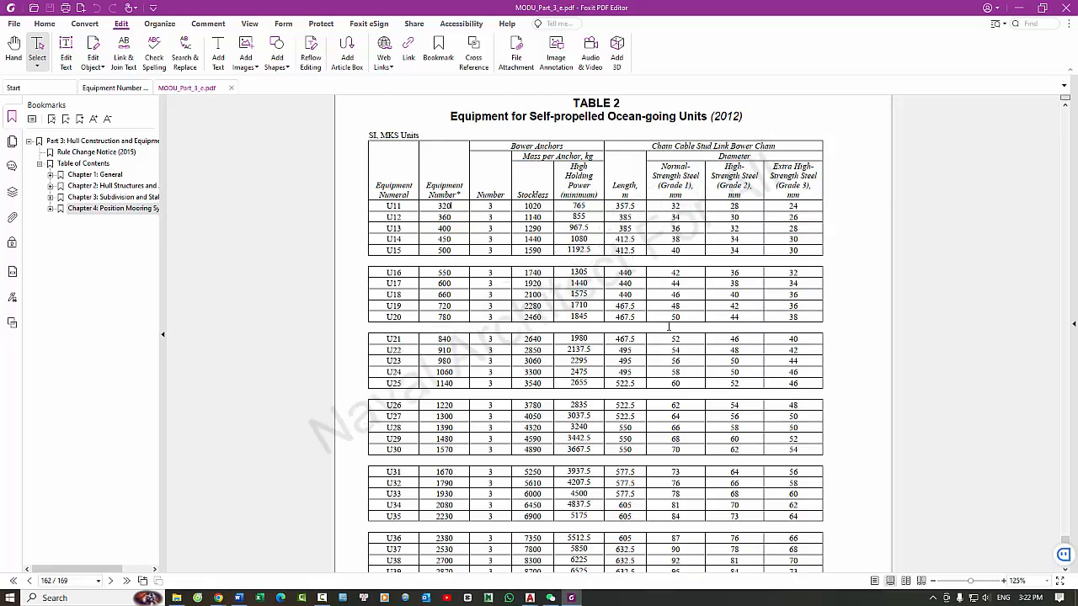